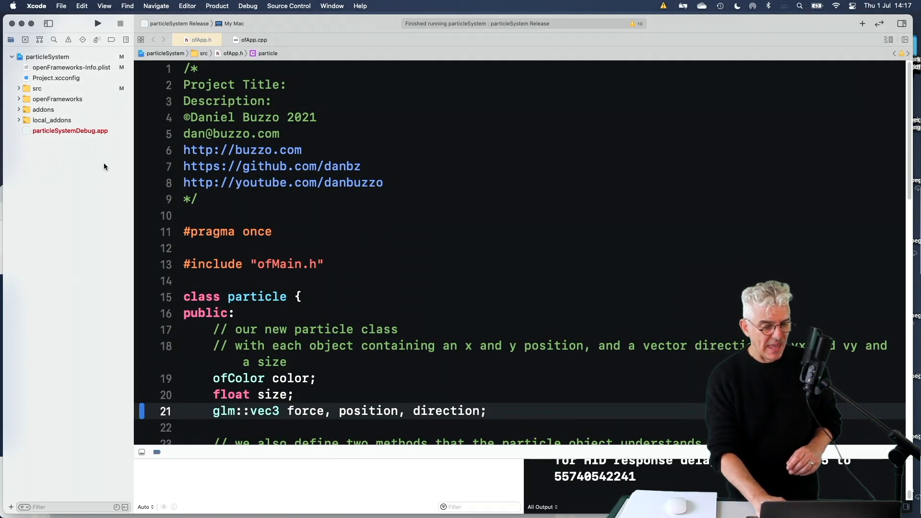
Expand the src group to list main.cpp, ofApp.cpp and ofApp.h.
left_click(37, 88)
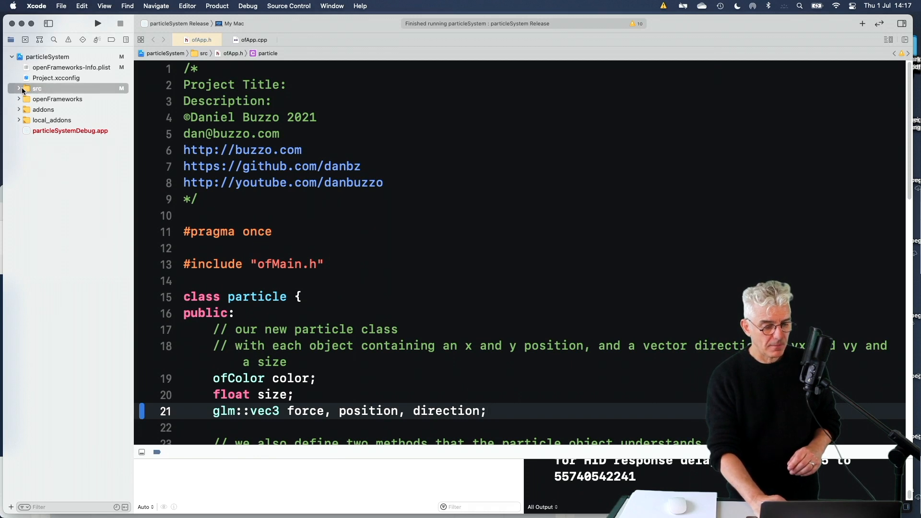
left_click(19, 89)
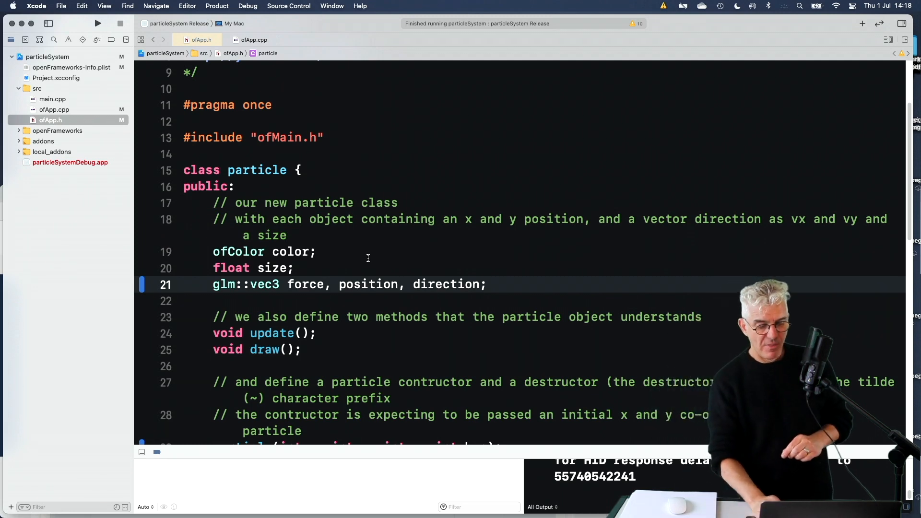
scroll("down", 3)
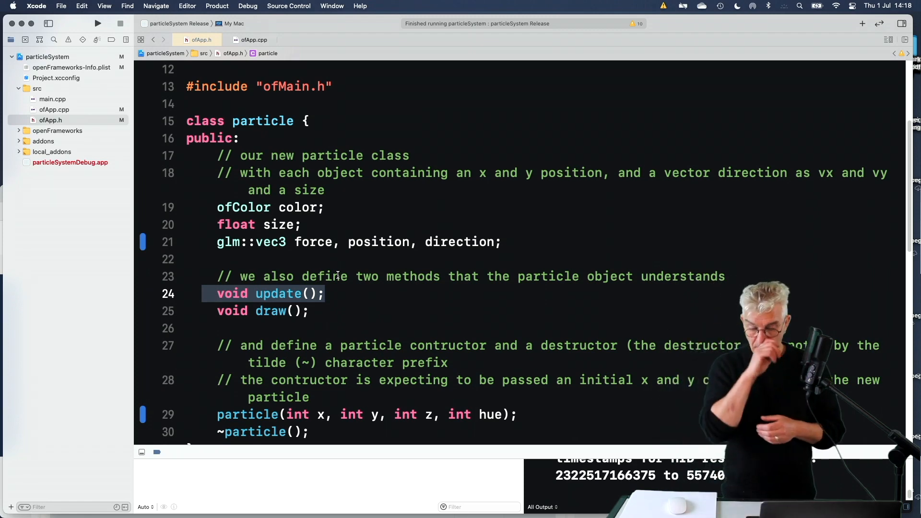
scroll("down", 3)
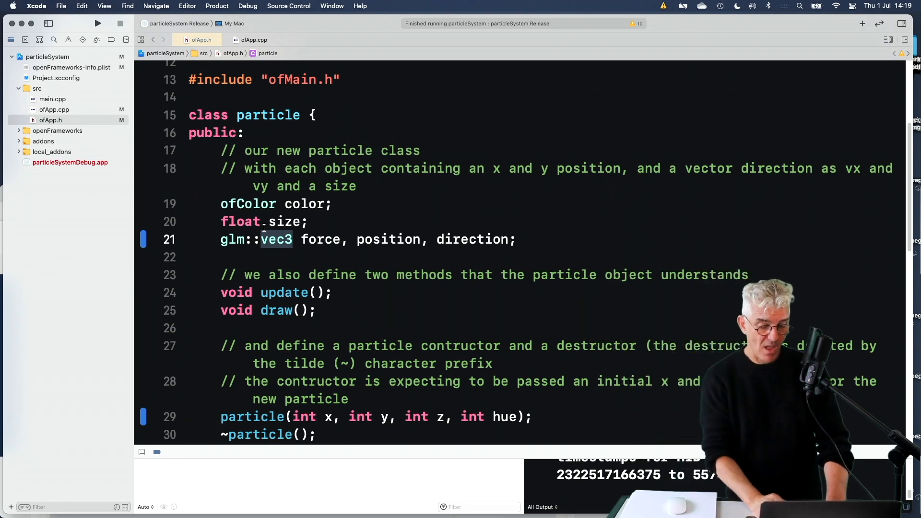
scroll("down", 3)
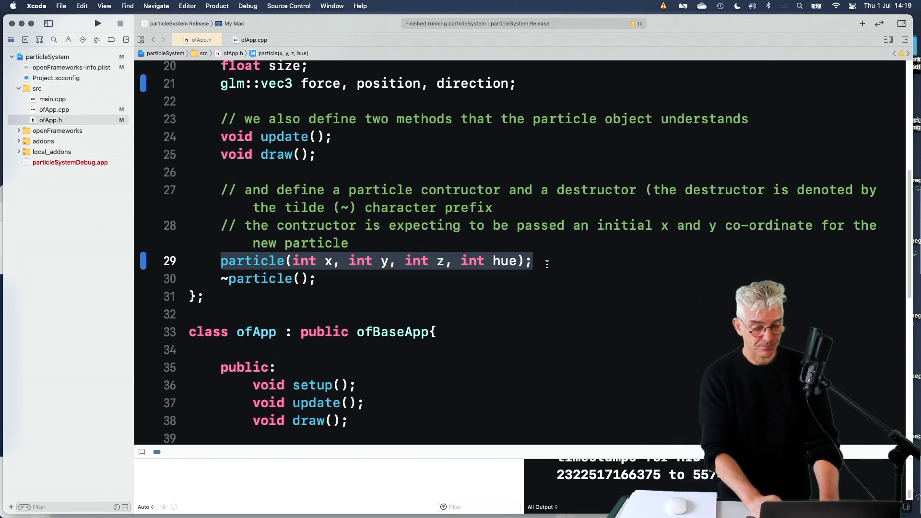
scroll("down", 3)
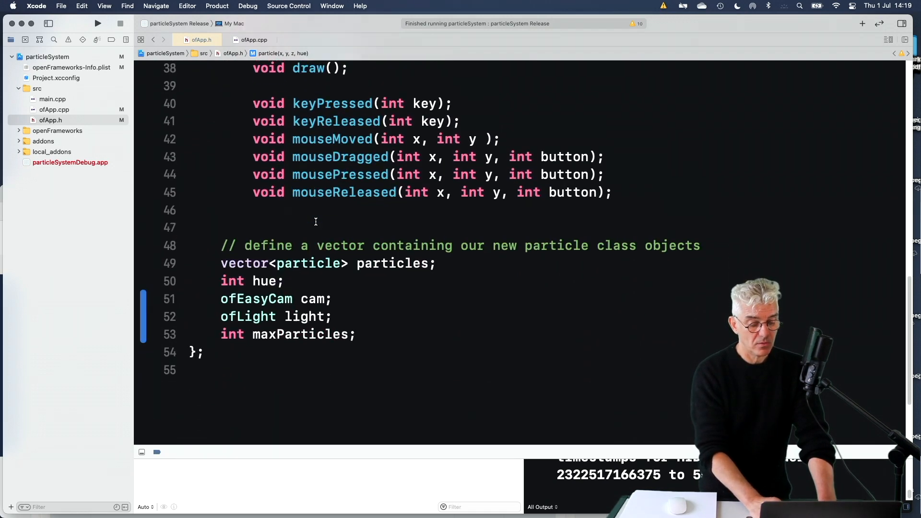
scroll("down", 3)
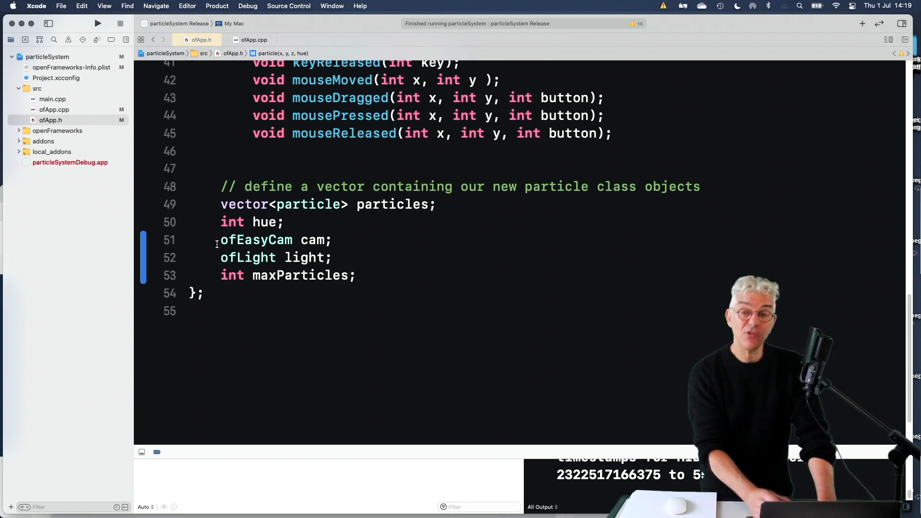
triple_click(271, 240)
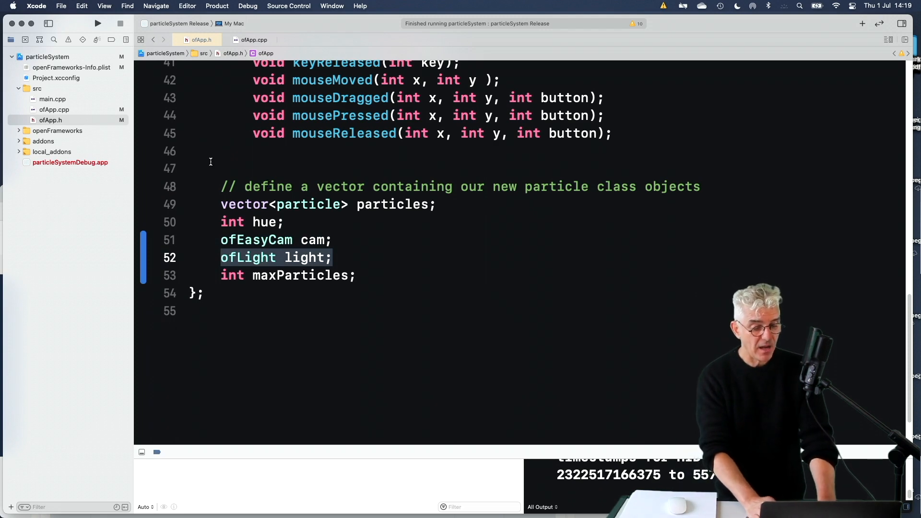
left_click(254, 39)
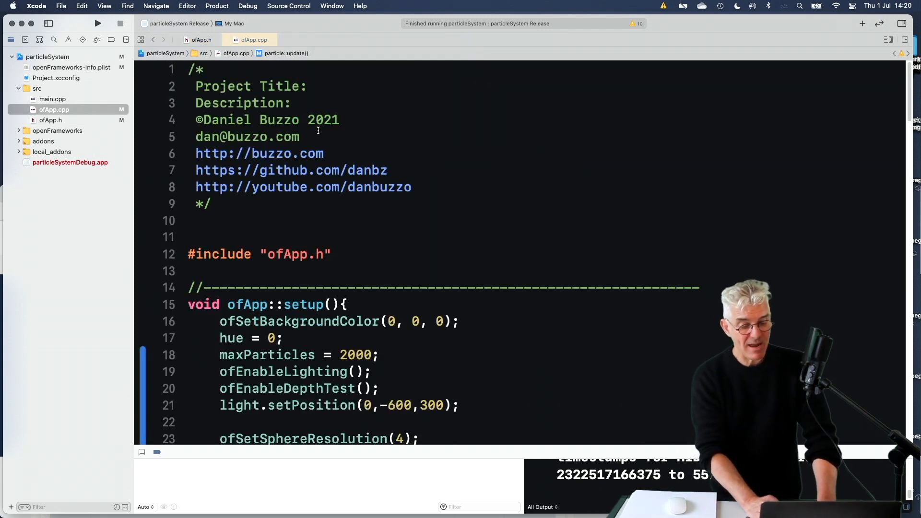
scroll("down", 3)
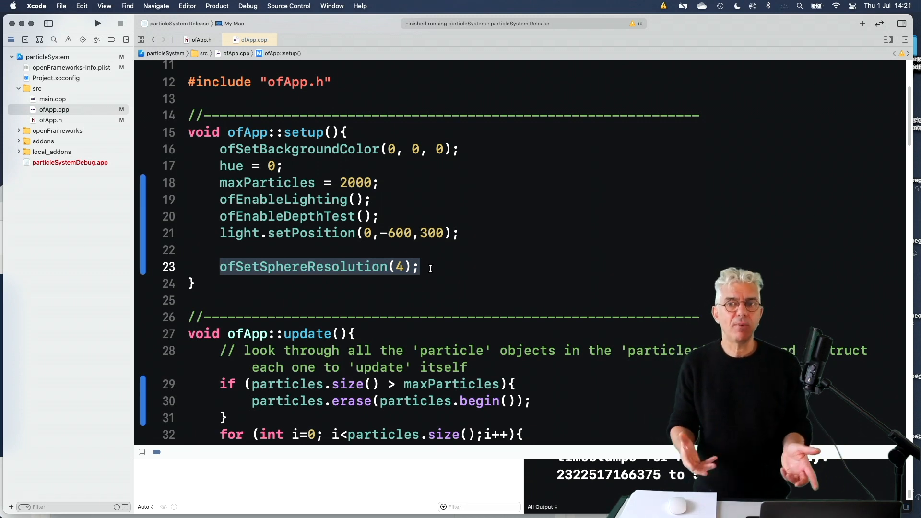
scroll("down", 3)
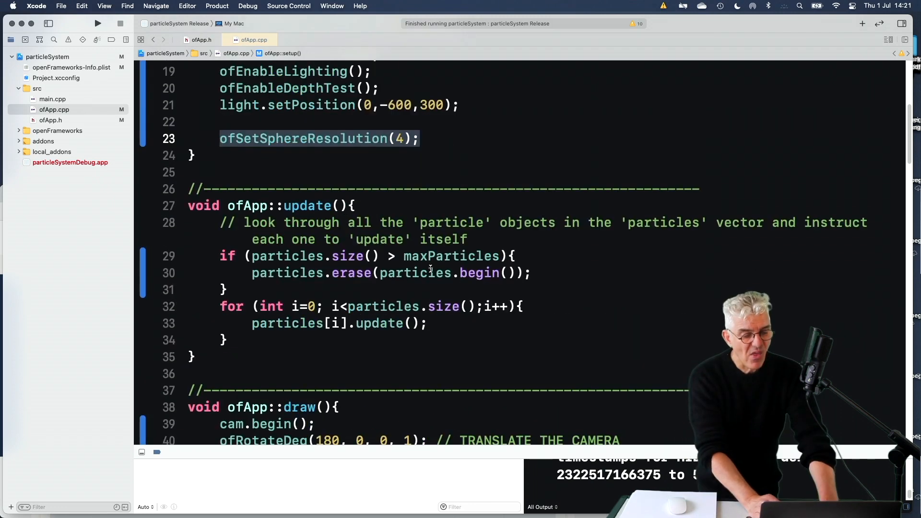
scroll("down", 3)
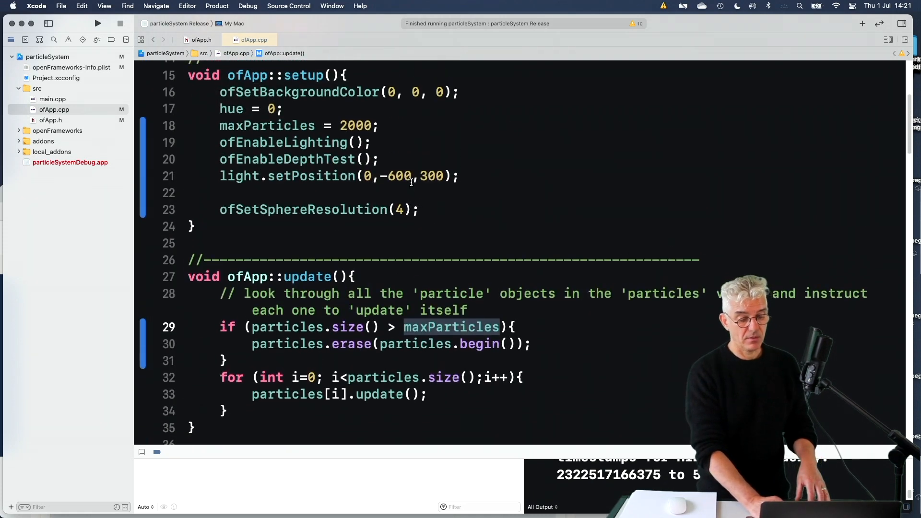
scroll("down", 3)
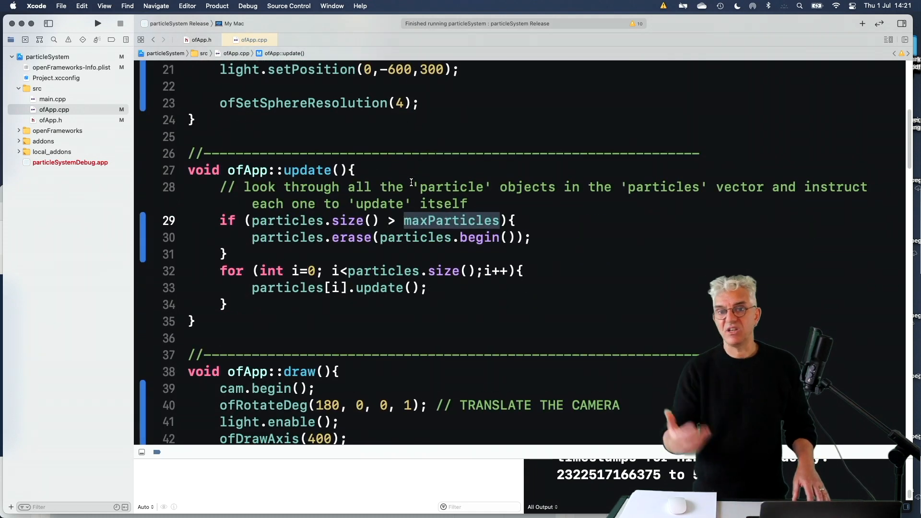
scroll("down", 3)
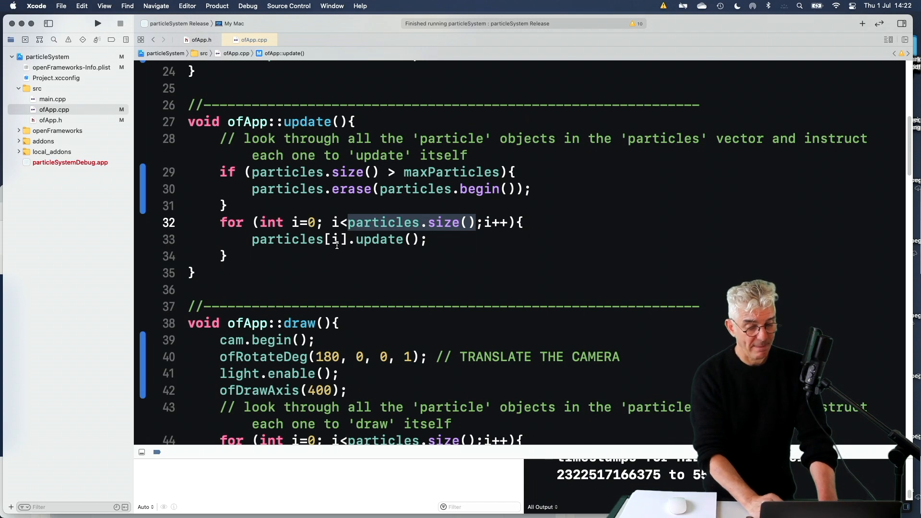
scroll("down", 3)
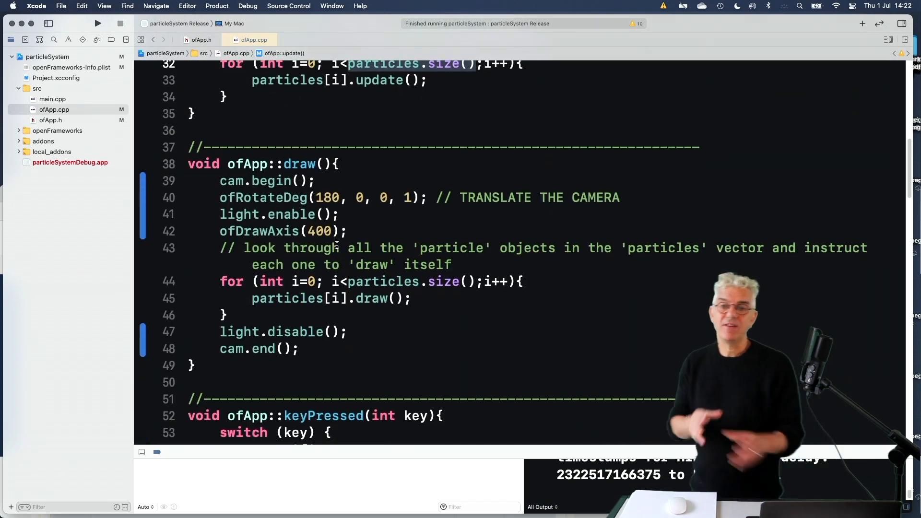
scroll("down", 3)
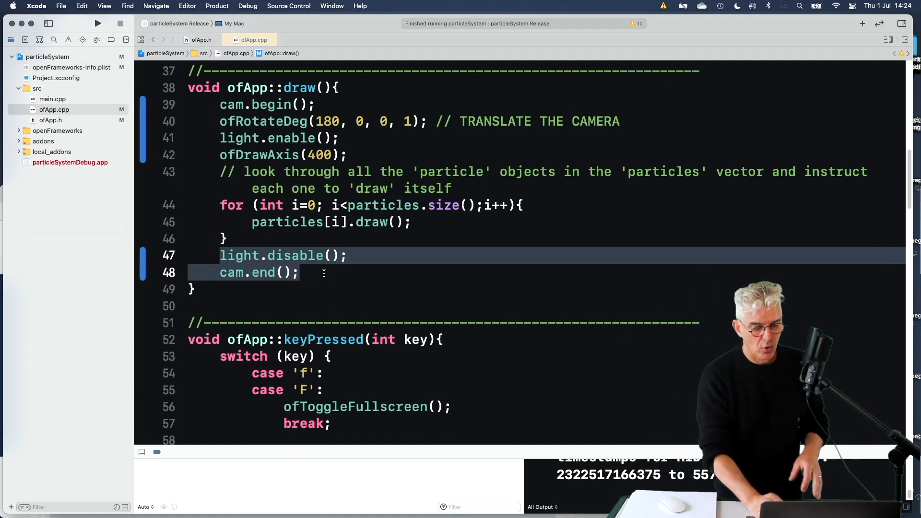
Review keyPressed(), which spawns 200 particles per key press.
scroll("down", 3)
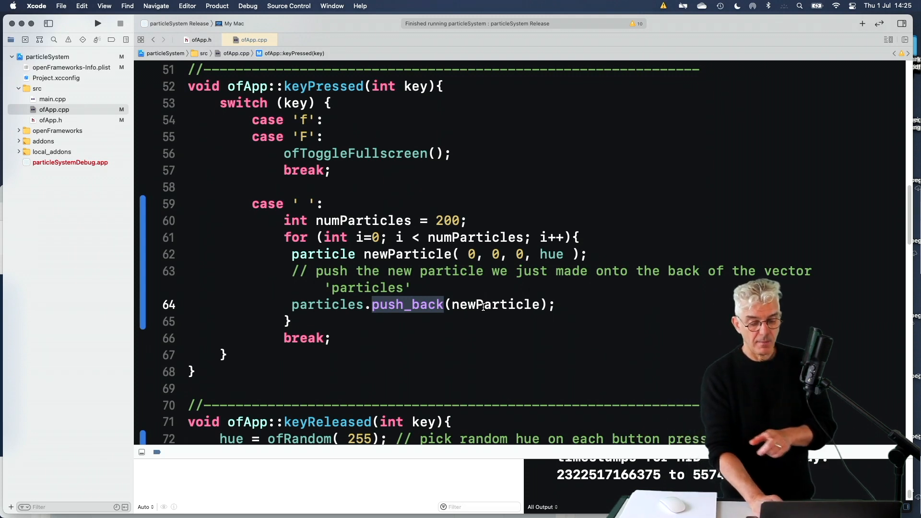
scroll("down", 3)
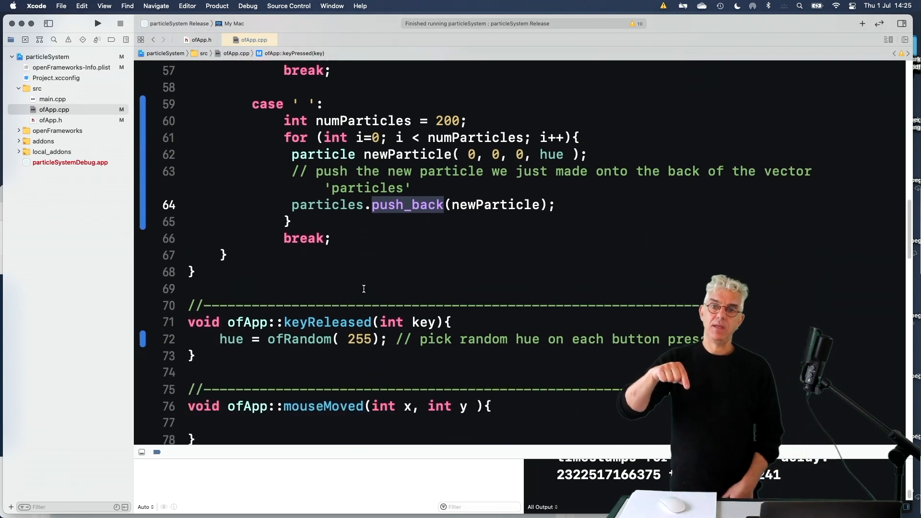
double_click(231, 340)
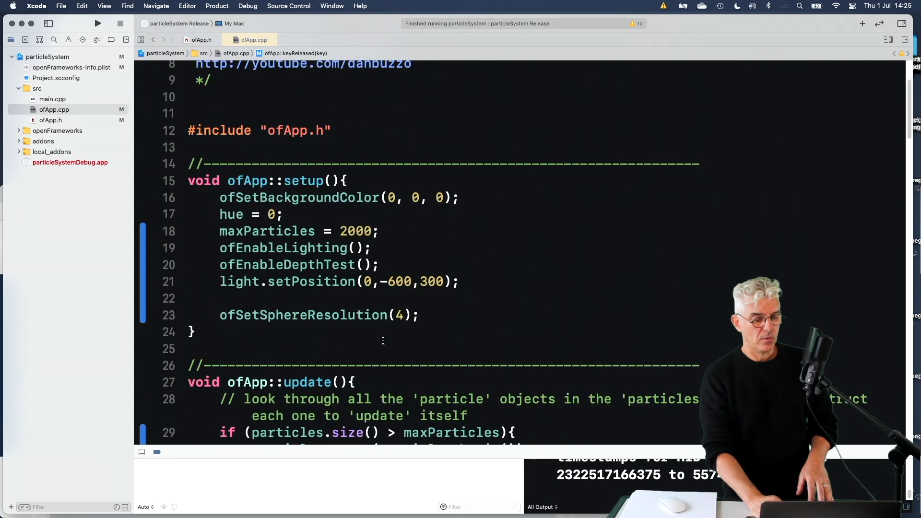
Run the particleSystem project so it builds and launches in its own window.
left_click(98, 23)
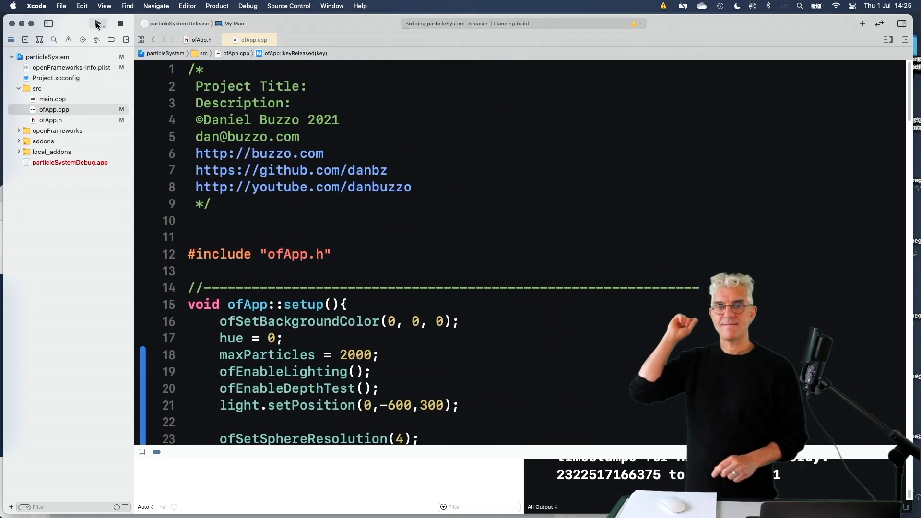
left_click(98, 23)
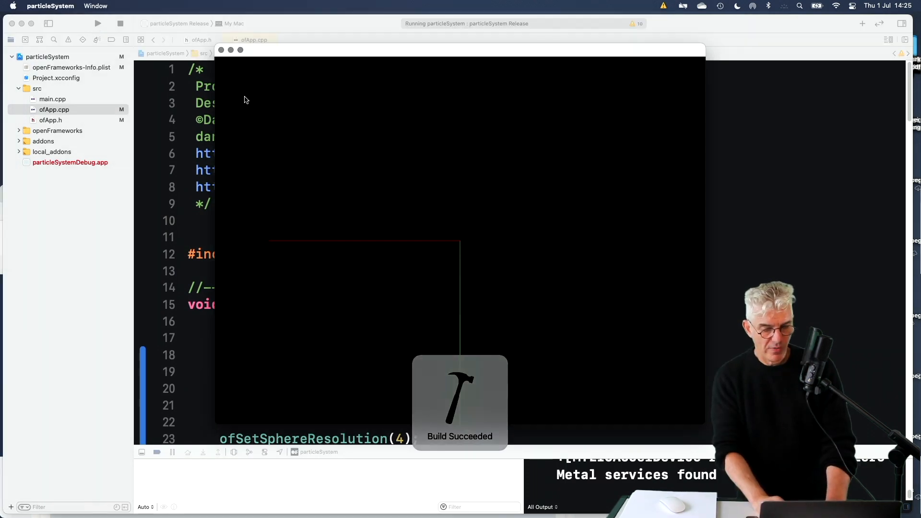